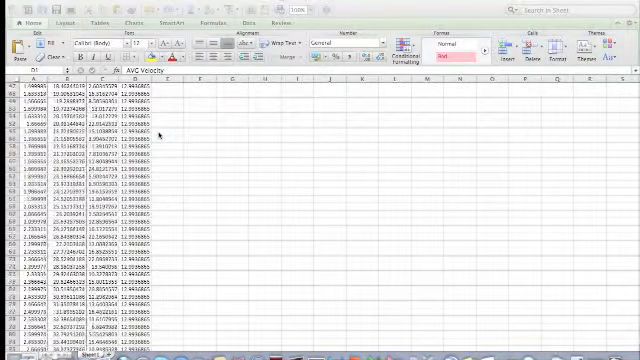
Step: Scroll down through the tracker velocity data rows in the Excel sheet
{"action": "scroll", "scroll_direction": "down", "scroll_amount": 3}
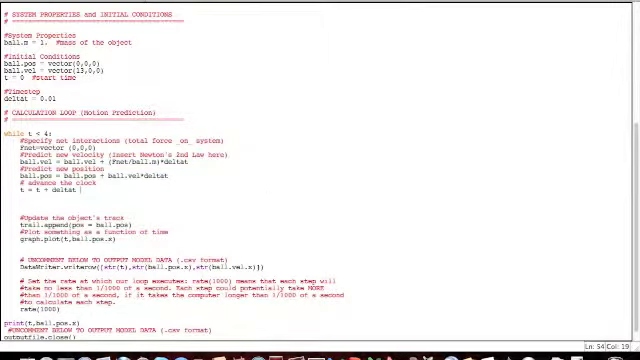
Step: Run the ball model script from the VIDLE editor's Run menu
{"action": "left_click", "coordinate": [175, 8]}
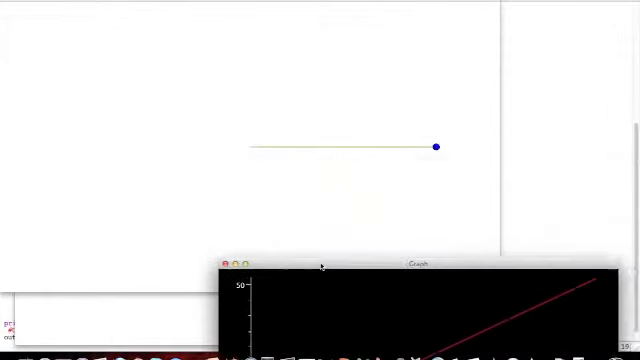
Step: Drag the Graph window up to show the full line rising to about 52 at t=4
{"action": "left_click_drag", "start_coordinate": [321, 265], "coordinate": [275, 100]}
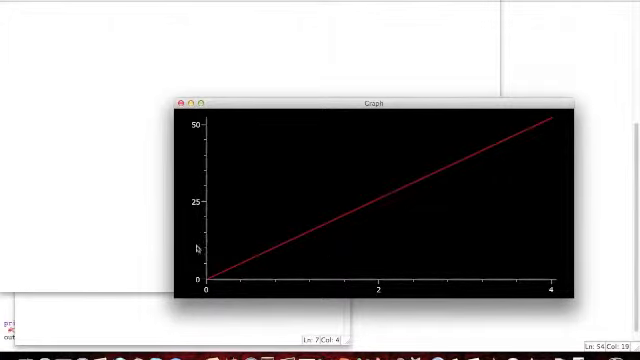
{"action": "mouse_move", "coordinate": [209, 228]}
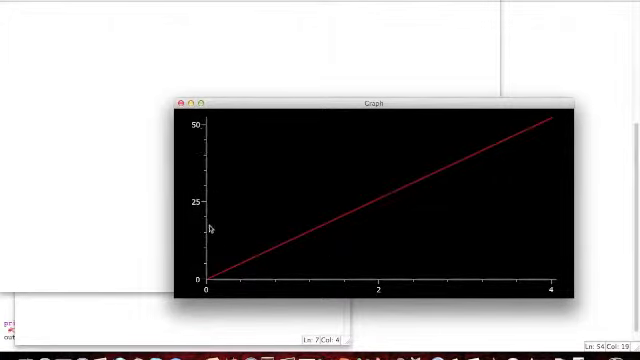
{"action": "mouse_move", "coordinate": [258, 255]}
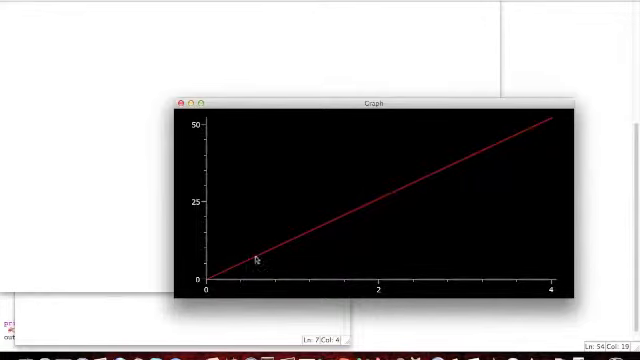
{"action": "mouse_move", "coordinate": [556, 112]}
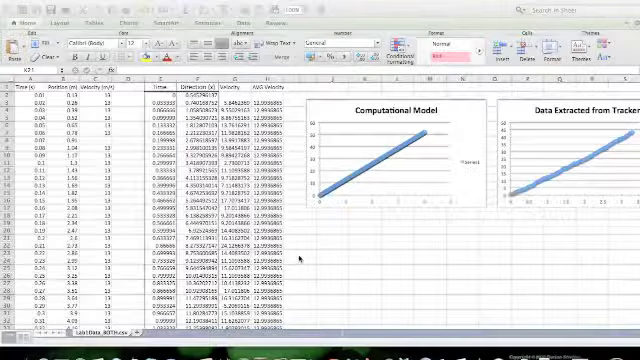
Step: Scroll the Excel sheet down to the Computational Model and tracker data charts
{"action": "scroll", "scroll_direction": "down", "scroll_amount": 3}
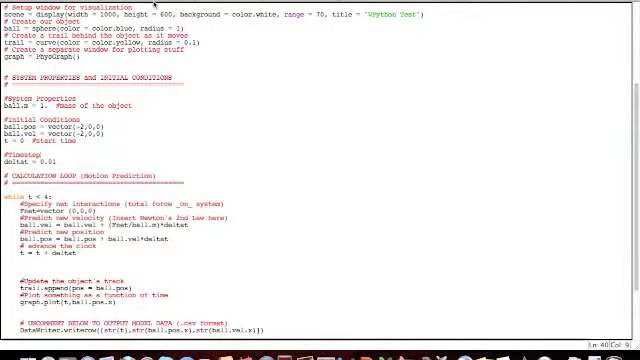
Step: Run the model with initial position and velocity of vector(-2,0,0)
{"action": "left_click", "coordinate": [155, 8]}
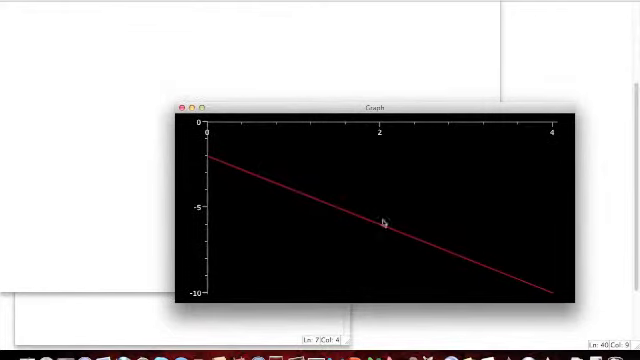
{"action": "mouse_move", "coordinate": [545, 88]}
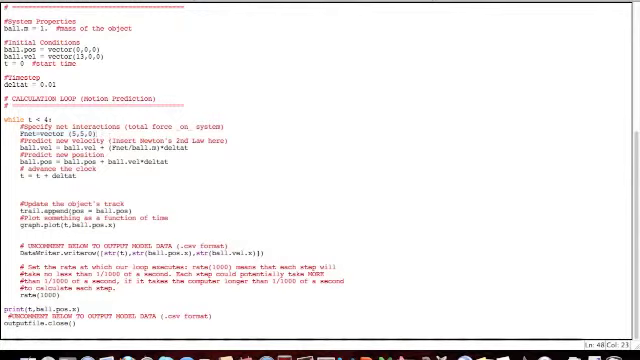
Step: Run the model with Fnet=vector(5,5,0) and velocity (13,0,0)
{"action": "left_click", "coordinate": [140, 5]}
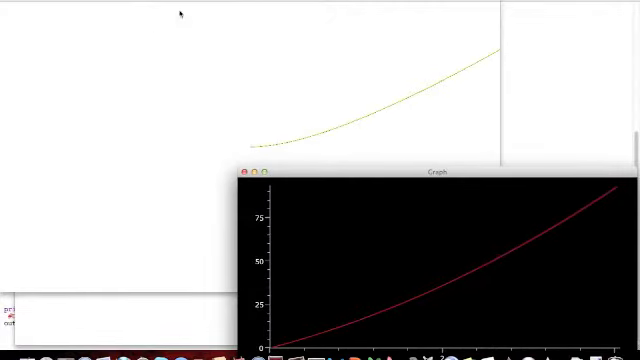
{"action": "mouse_move", "coordinate": [455, 40]}
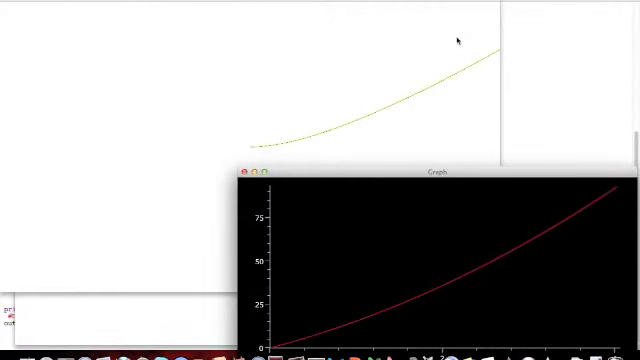